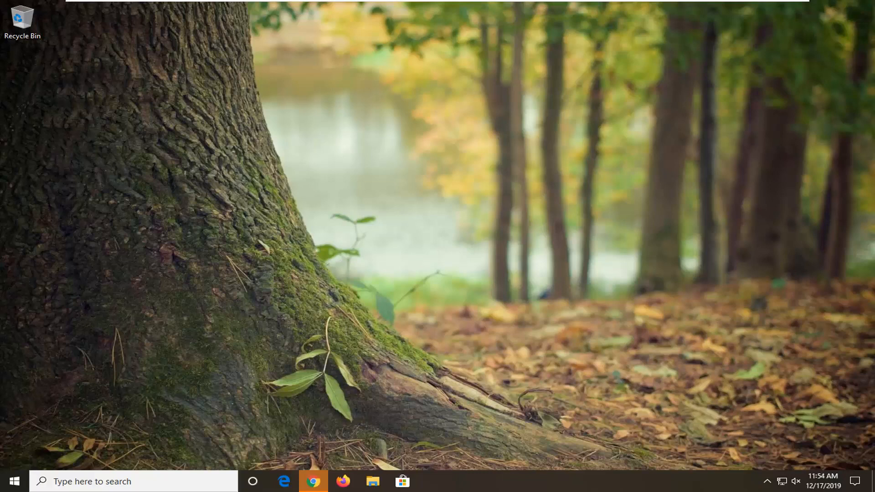
mouse_move(314, 457)
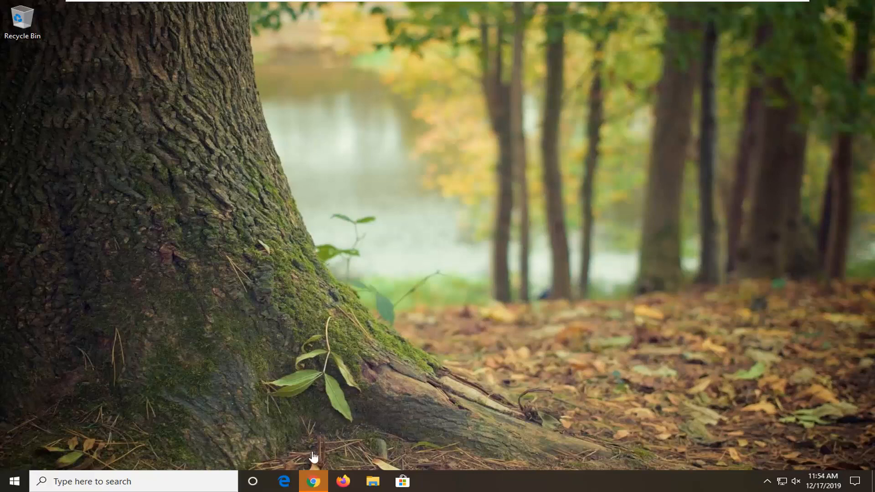
Search Google in Chrome for 'microsoft .net framework repair tool'
left_click(313, 481)
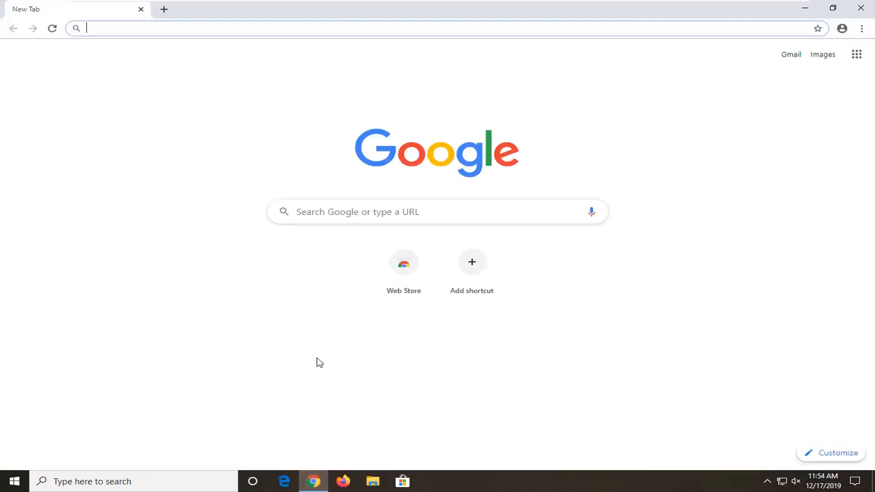
left_click(437, 211)
type("microsoft .net fram")
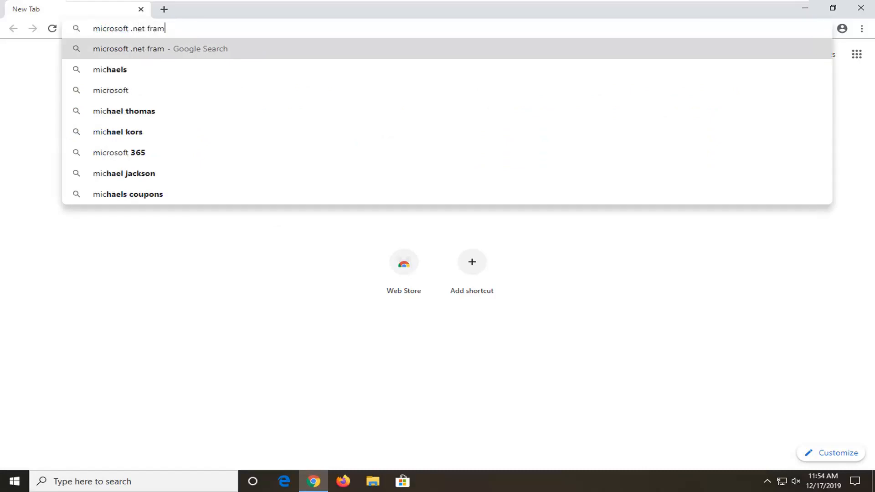
type("ework repair")
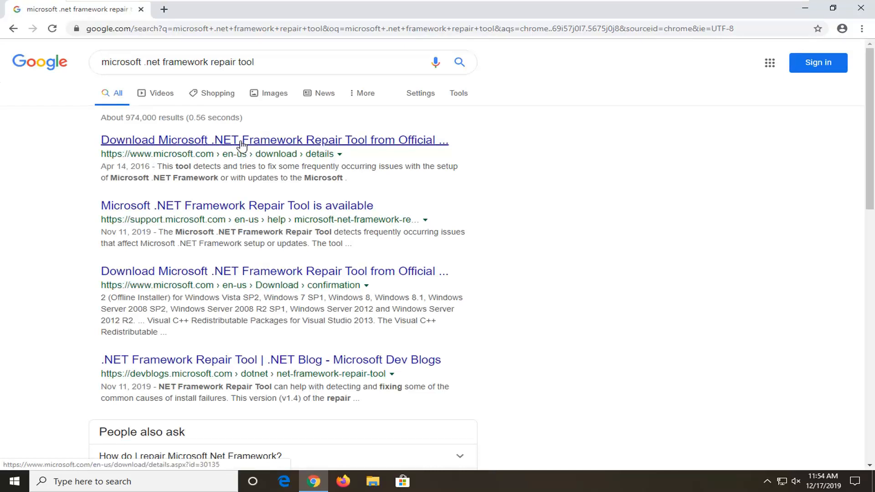
Open Microsoft's .NET Framework Repair Tool download page and press Download until the file list appears
left_click(240, 139)
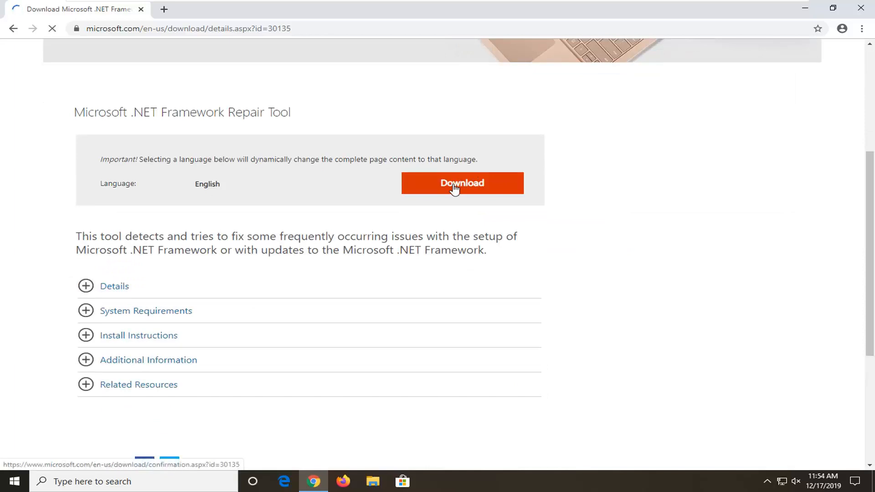
left_click(461, 183)
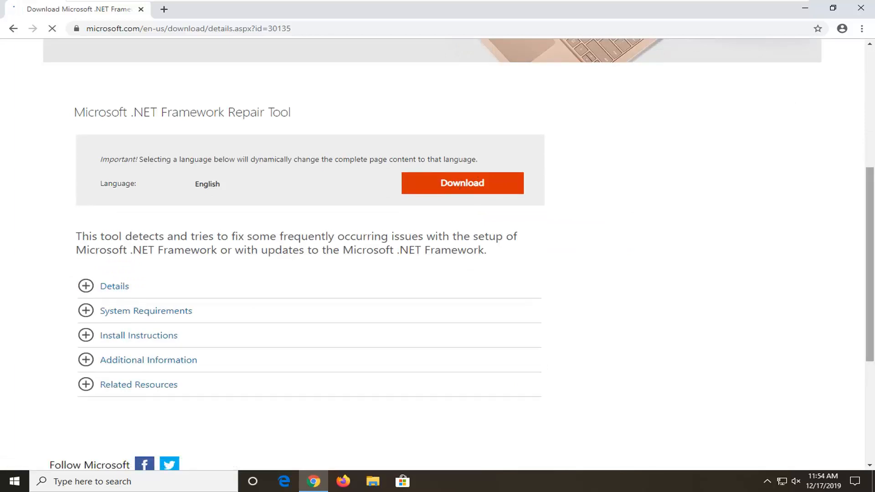
left_click(462, 184)
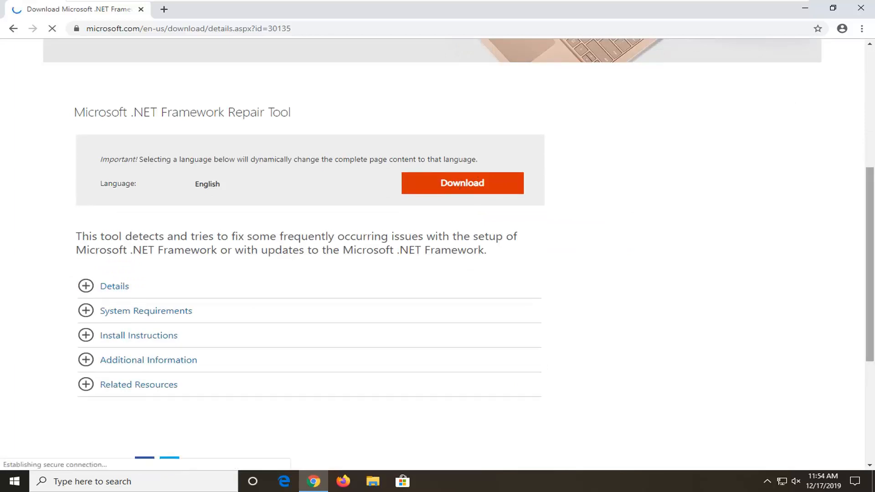
left_click(462, 183)
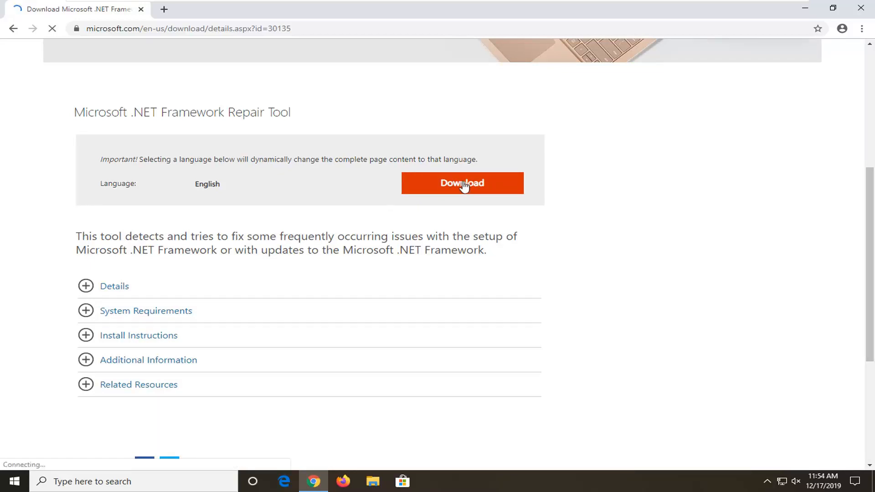
left_click(462, 183)
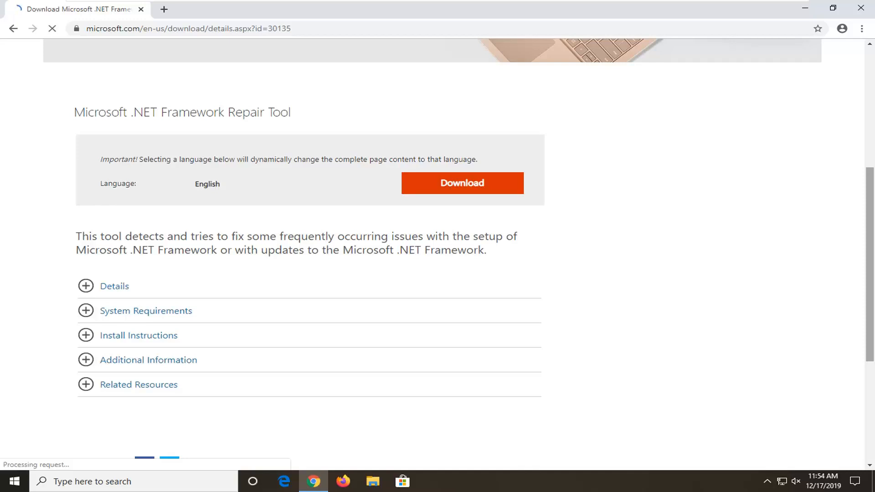
mouse_move(539, 211)
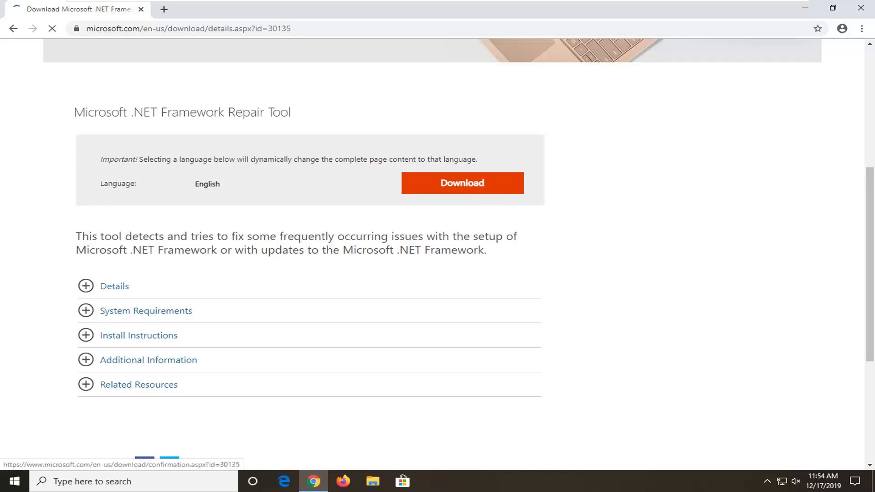
left_click(462, 182)
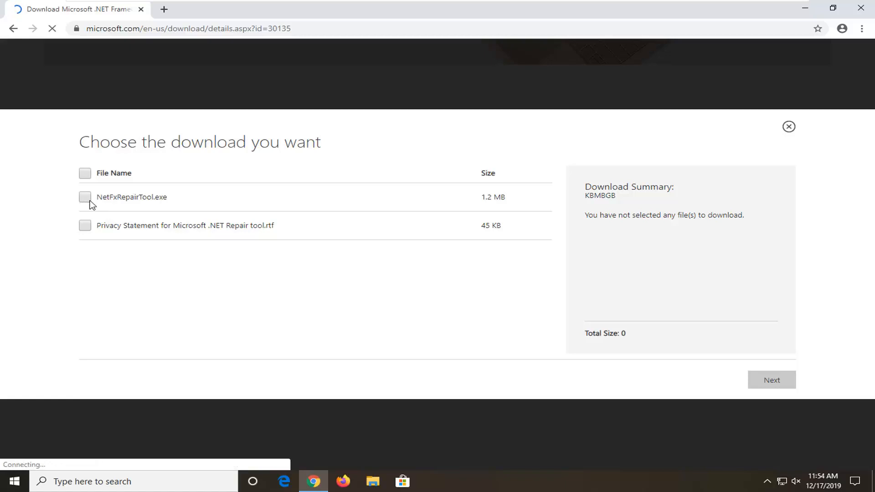
Select only NetFxRepairTool.exe from the file list and continue to download it
left_click(85, 197)
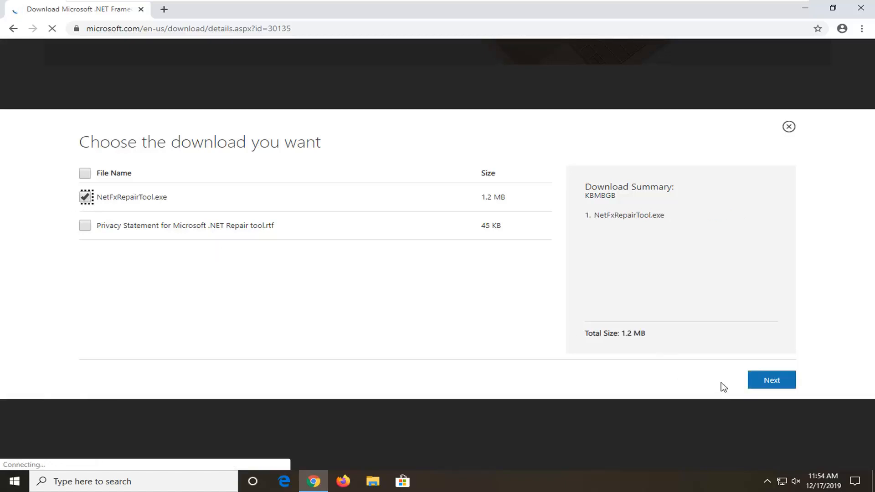
left_click(770, 380)
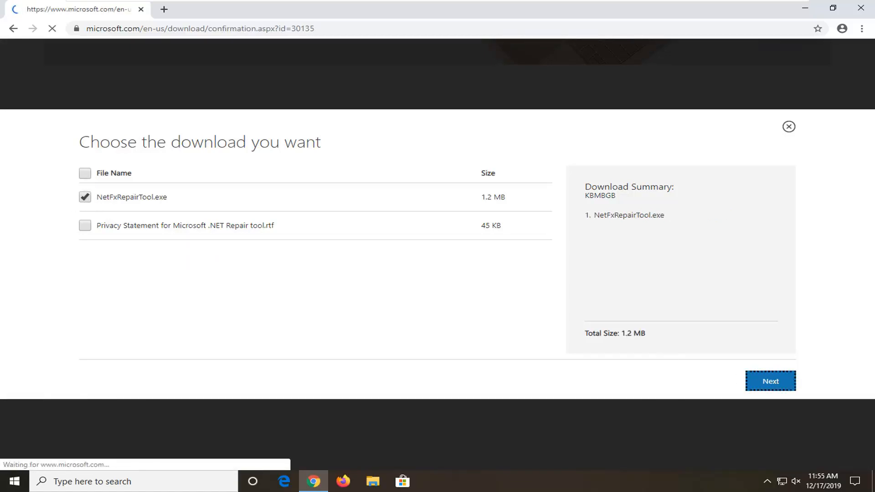
left_click(770, 381)
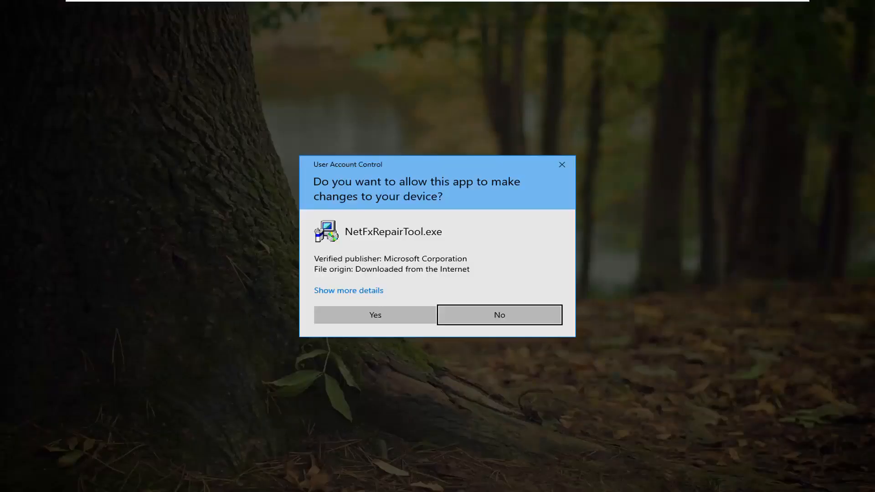
mouse_move(374, 311)
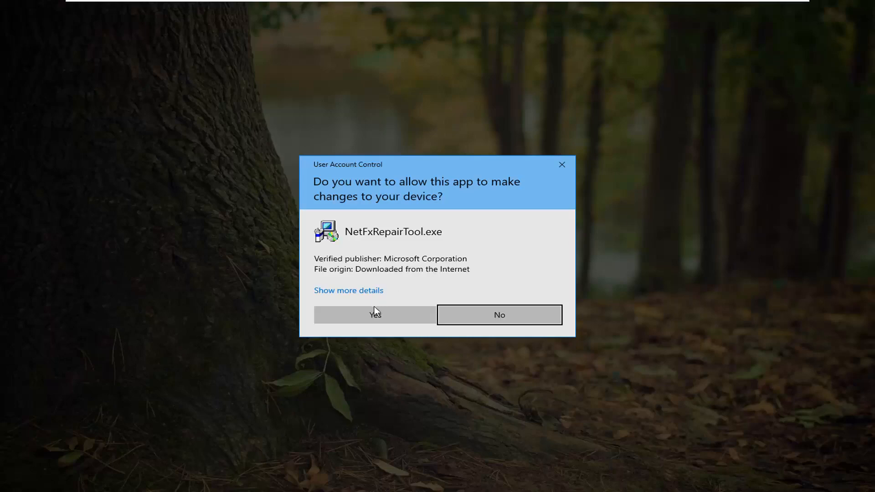
Allow NetFxRepairTool.exe through the User Account Control prompt
left_click(373, 314)
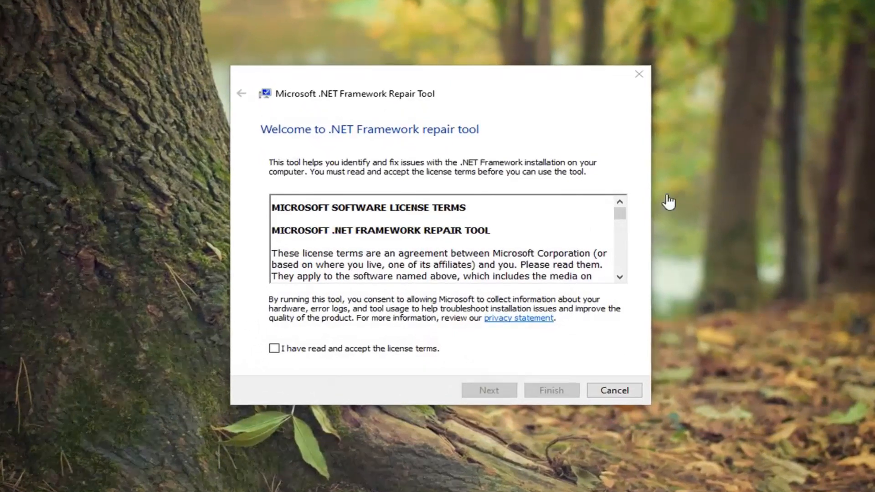
Accept the license, apply the recommended Windows Installer service changes, and finish the repair
left_click(273, 348)
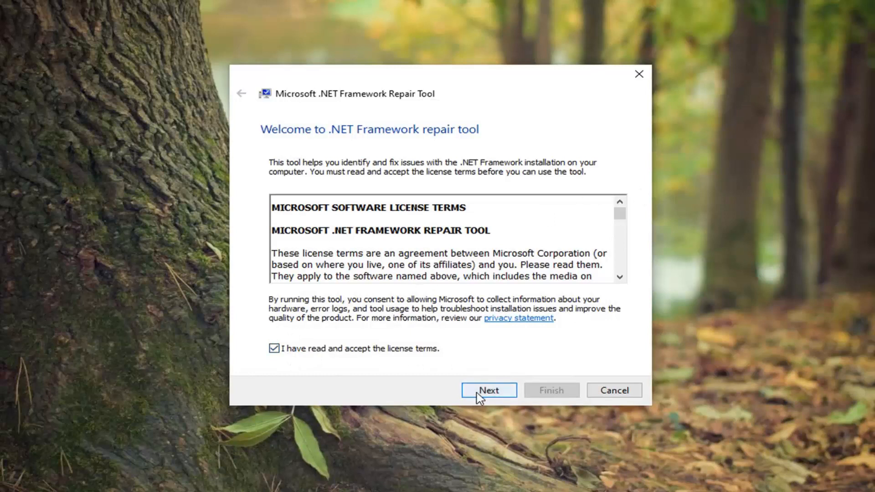
left_click(488, 390)
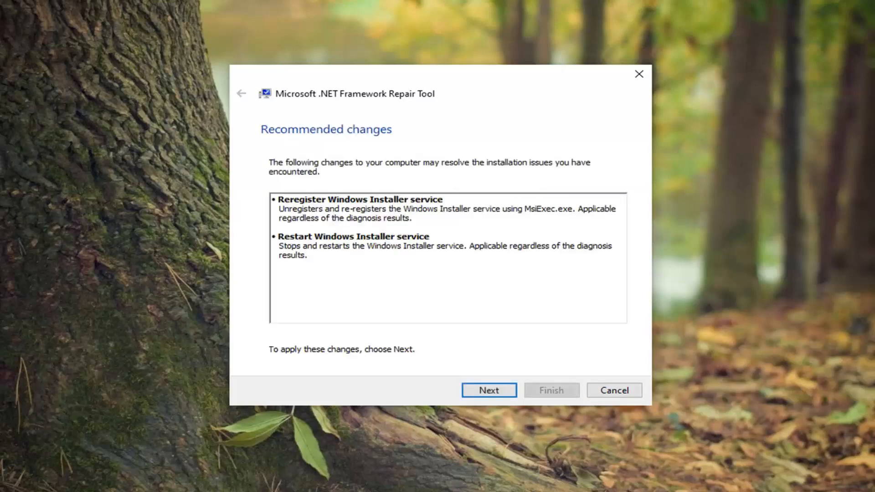
mouse_move(487, 390)
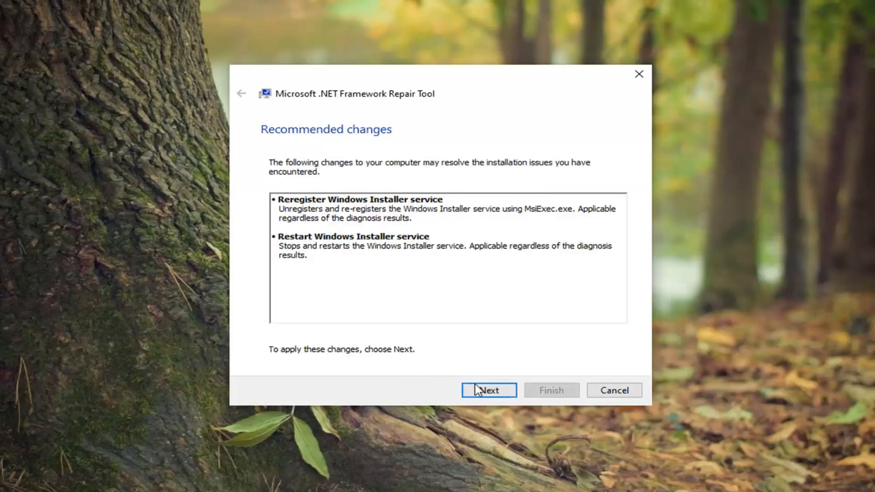
left_click(488, 390)
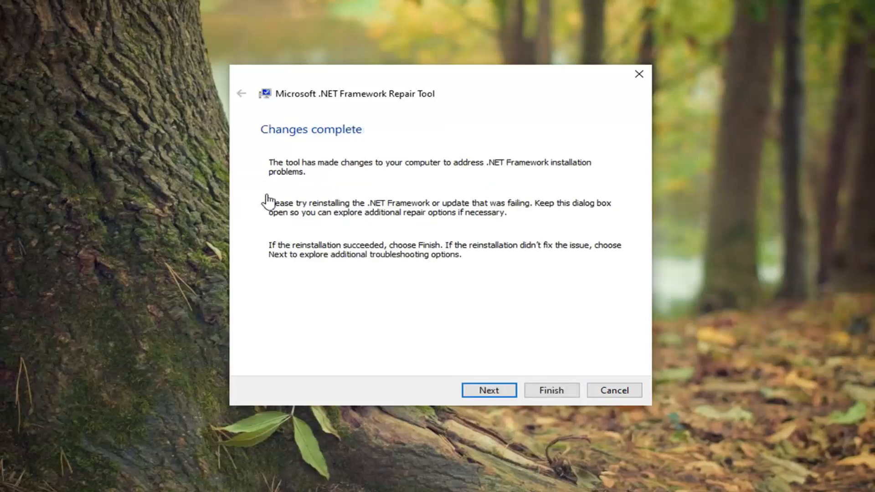
mouse_move(563, 365)
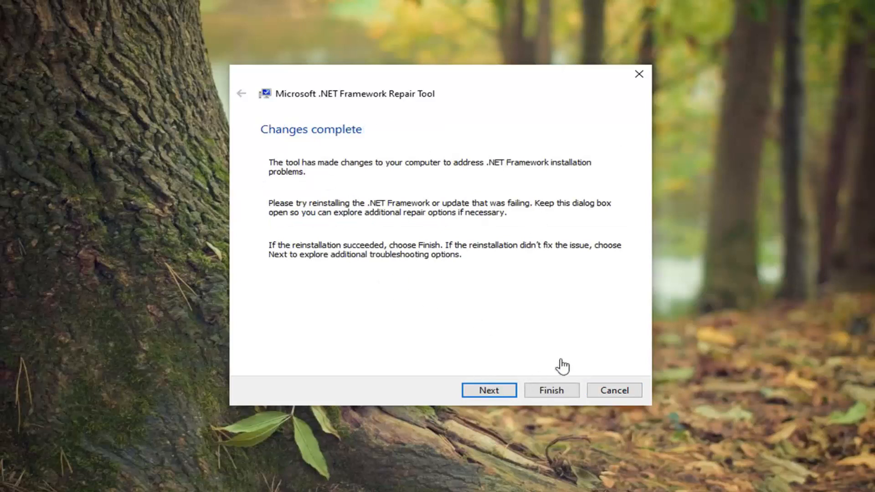
left_click(551, 390)
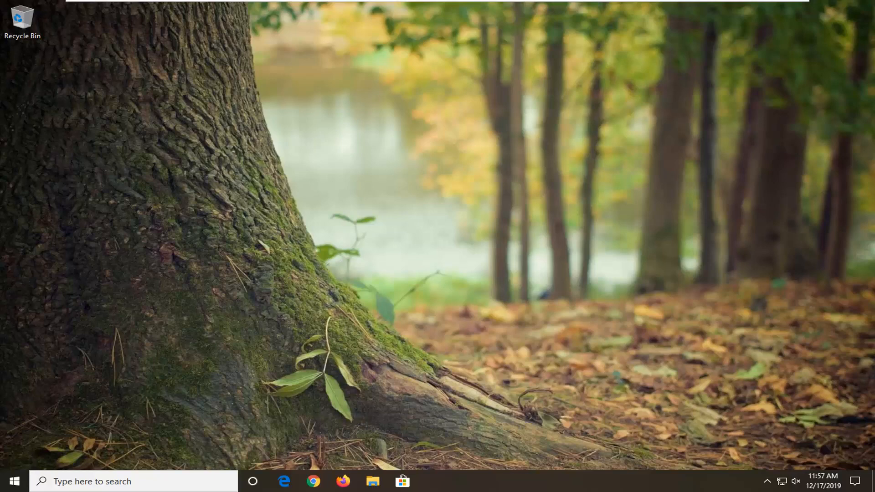
Search the Start menu for 'device manager'
left_click(13, 481)
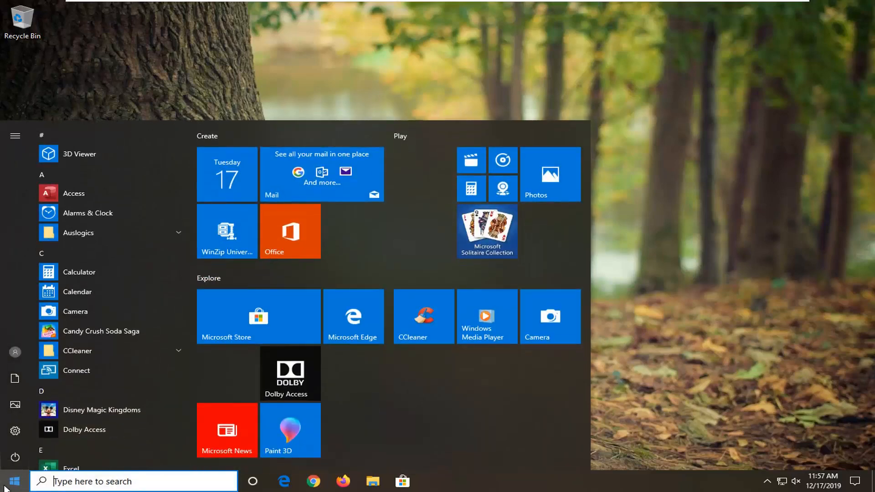
type("device manager")
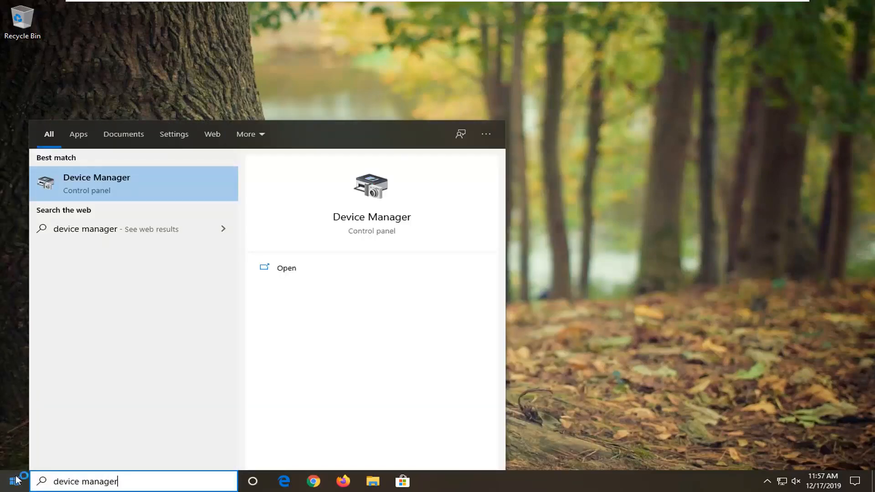
mouse_move(138, 184)
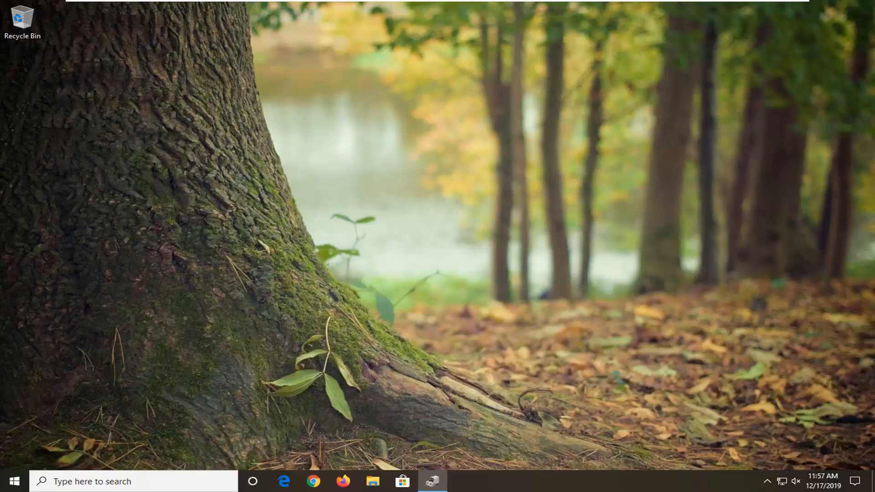
Bring up Device Manager and open the context menu for the VMware SVGA 3D adapter
left_click(432, 481)
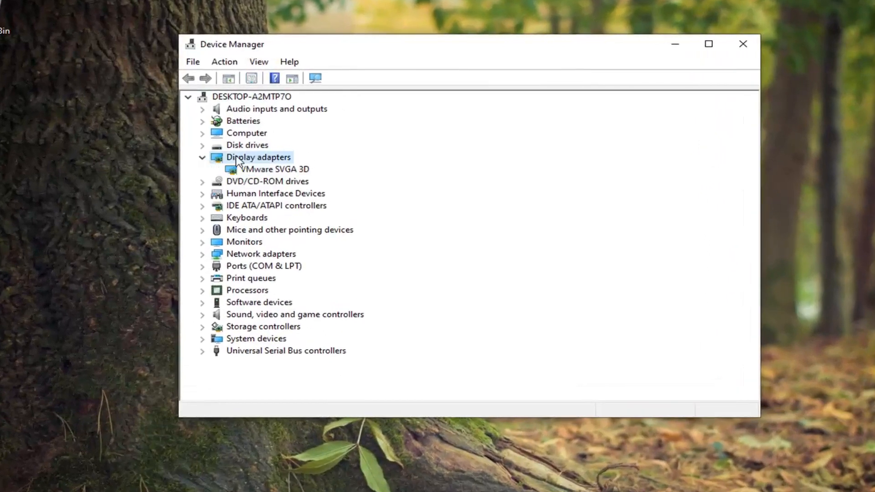
left_click(274, 169)
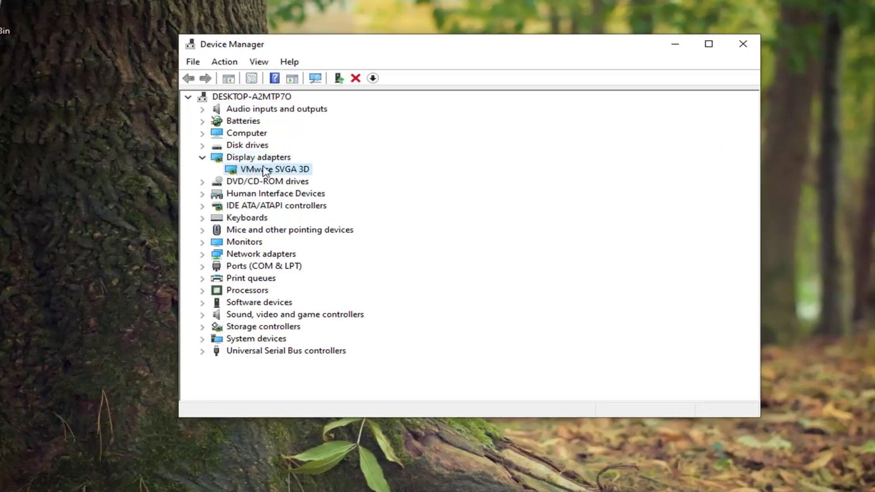
right_click(274, 169)
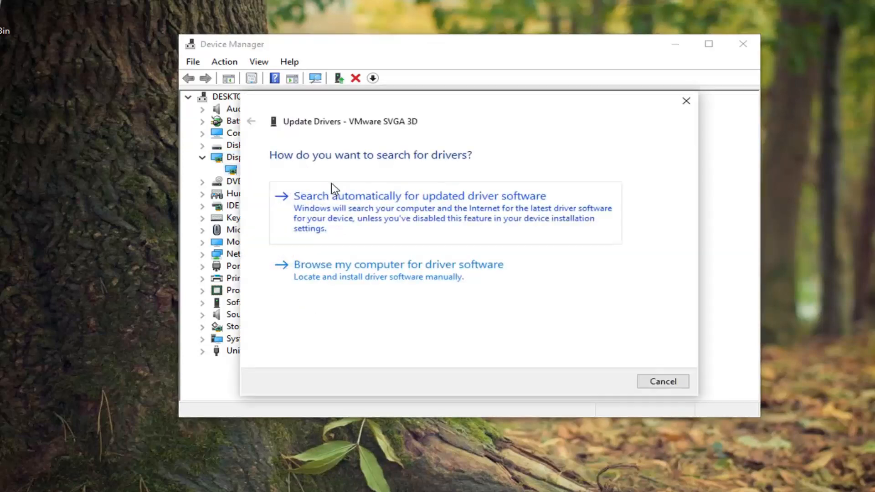
mouse_move(443, 214)
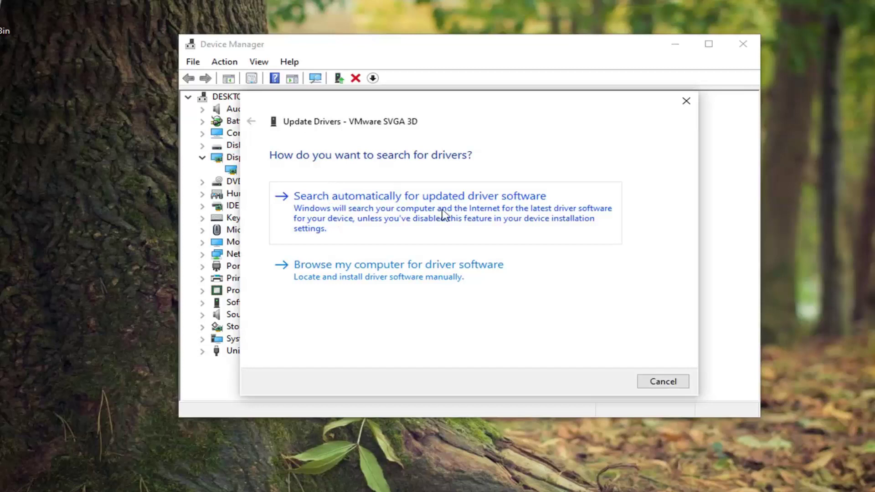
Run the automatic driver search, which reports the best VMware SVGA 3D driver installed, then close everything
left_click(419, 196)
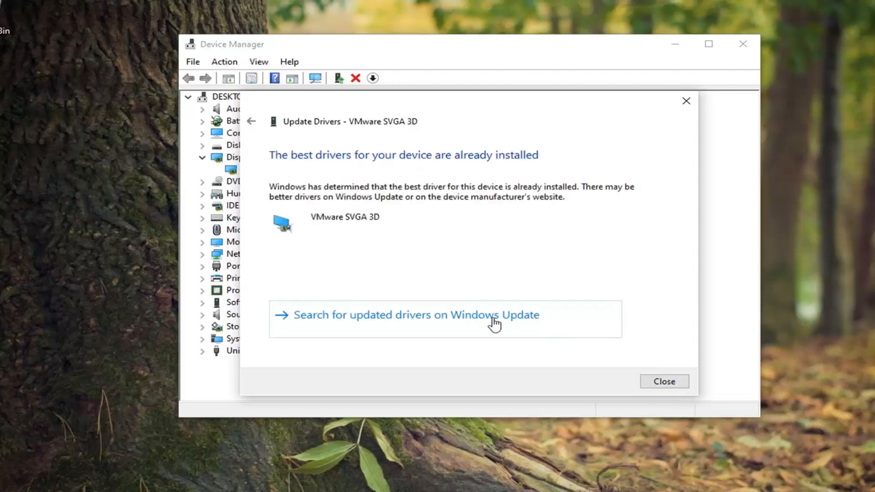
mouse_move(483, 179)
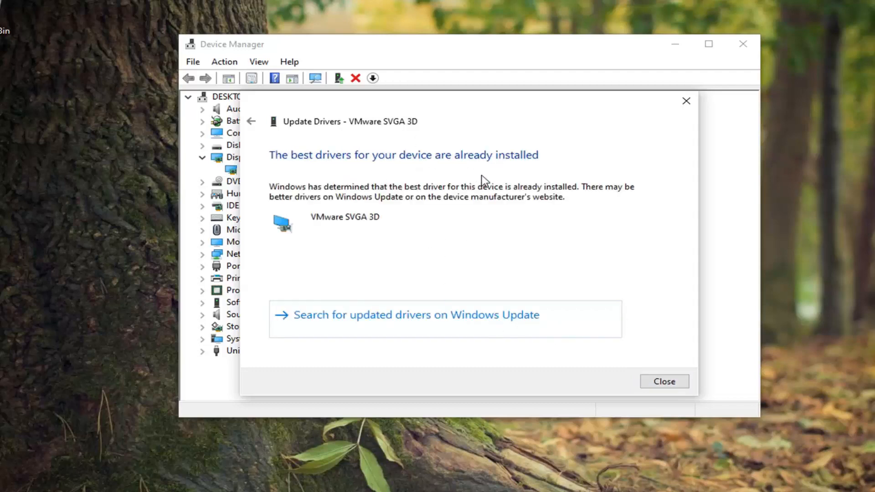
mouse_move(407, 324)
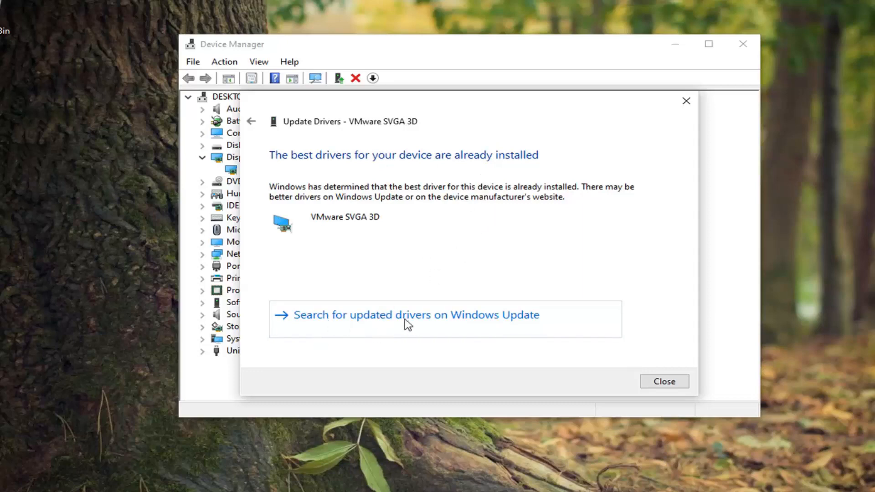
left_click(413, 314)
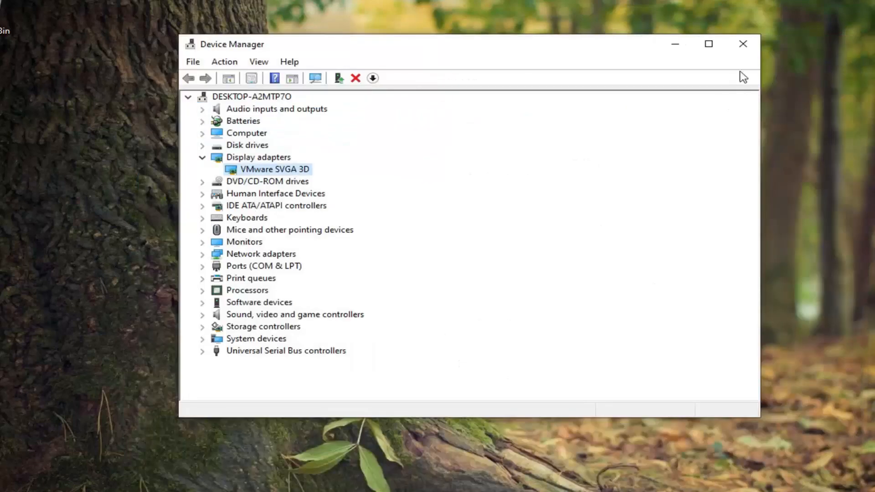
left_click(743, 44)
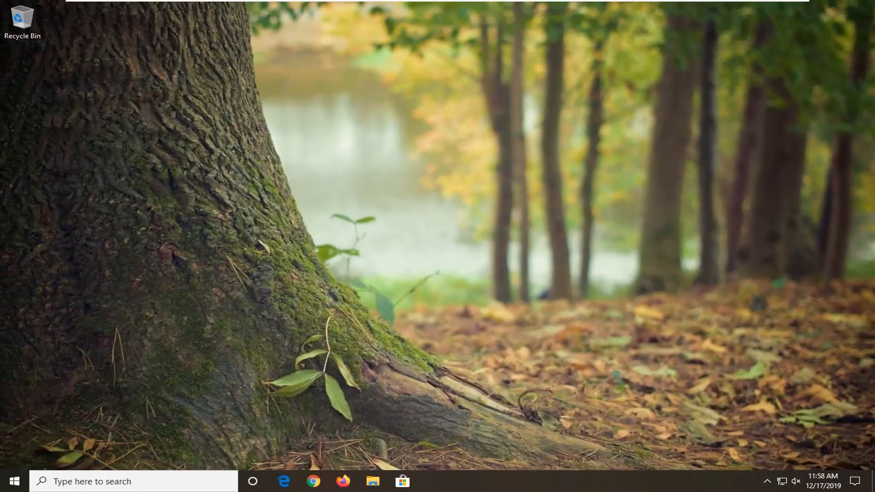